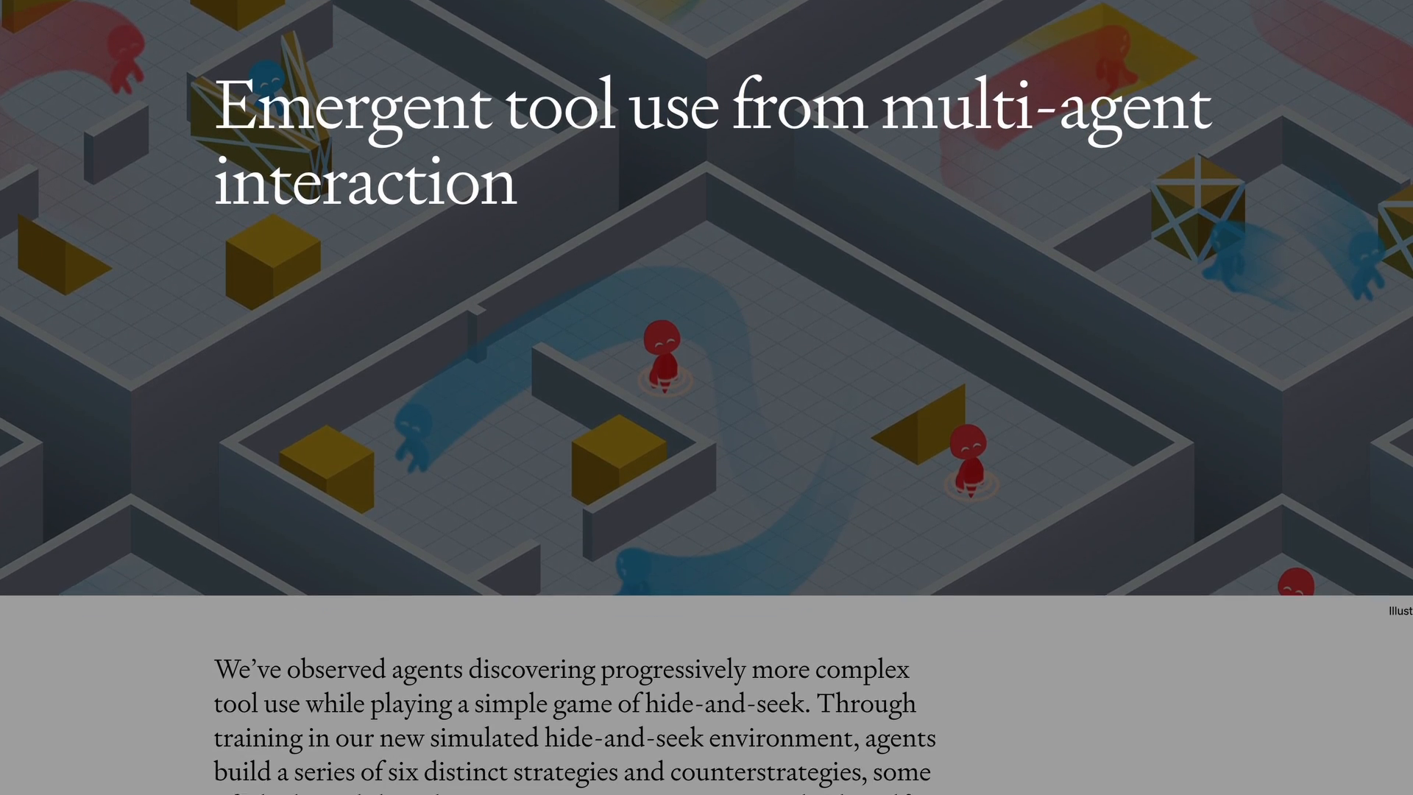
scroll("down", 3)
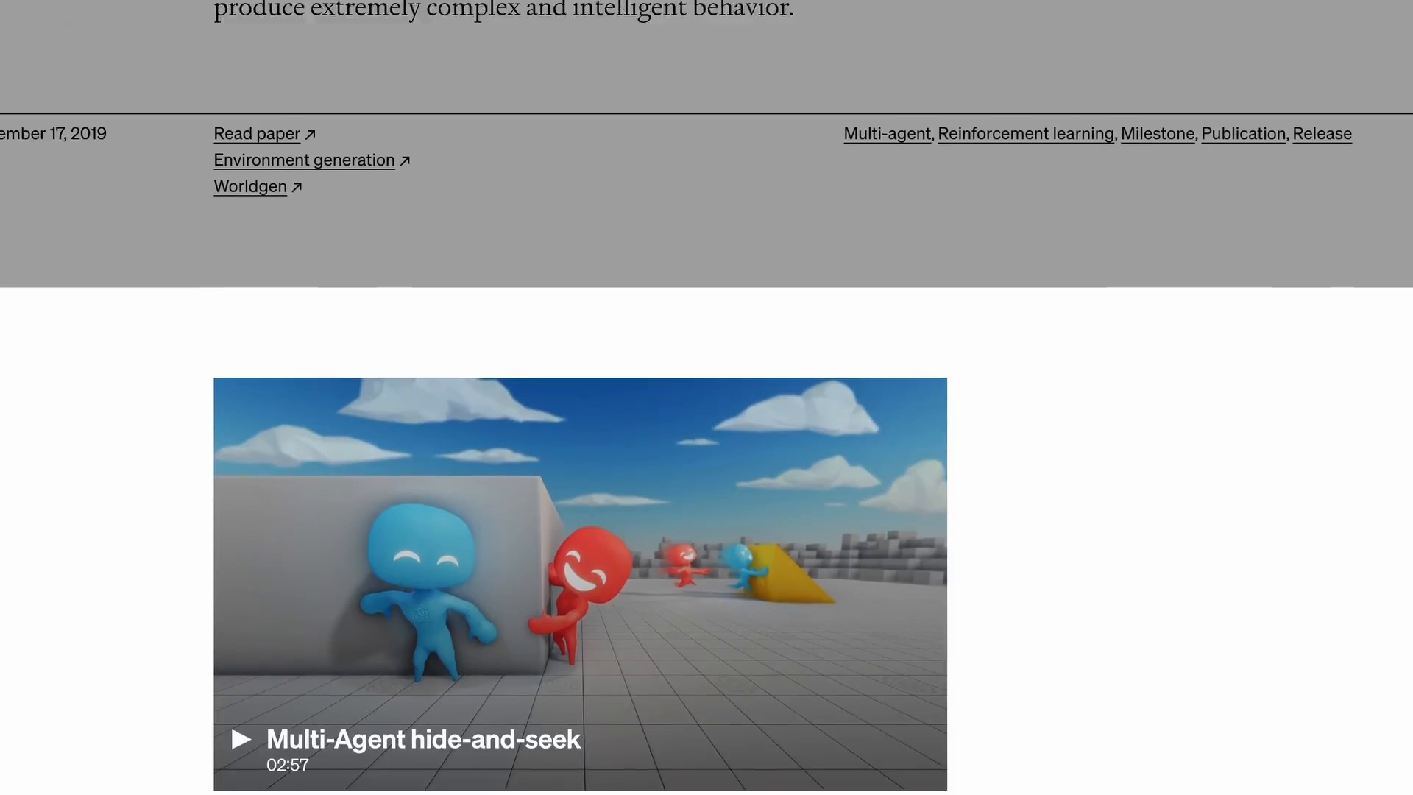
scroll("down", 3)
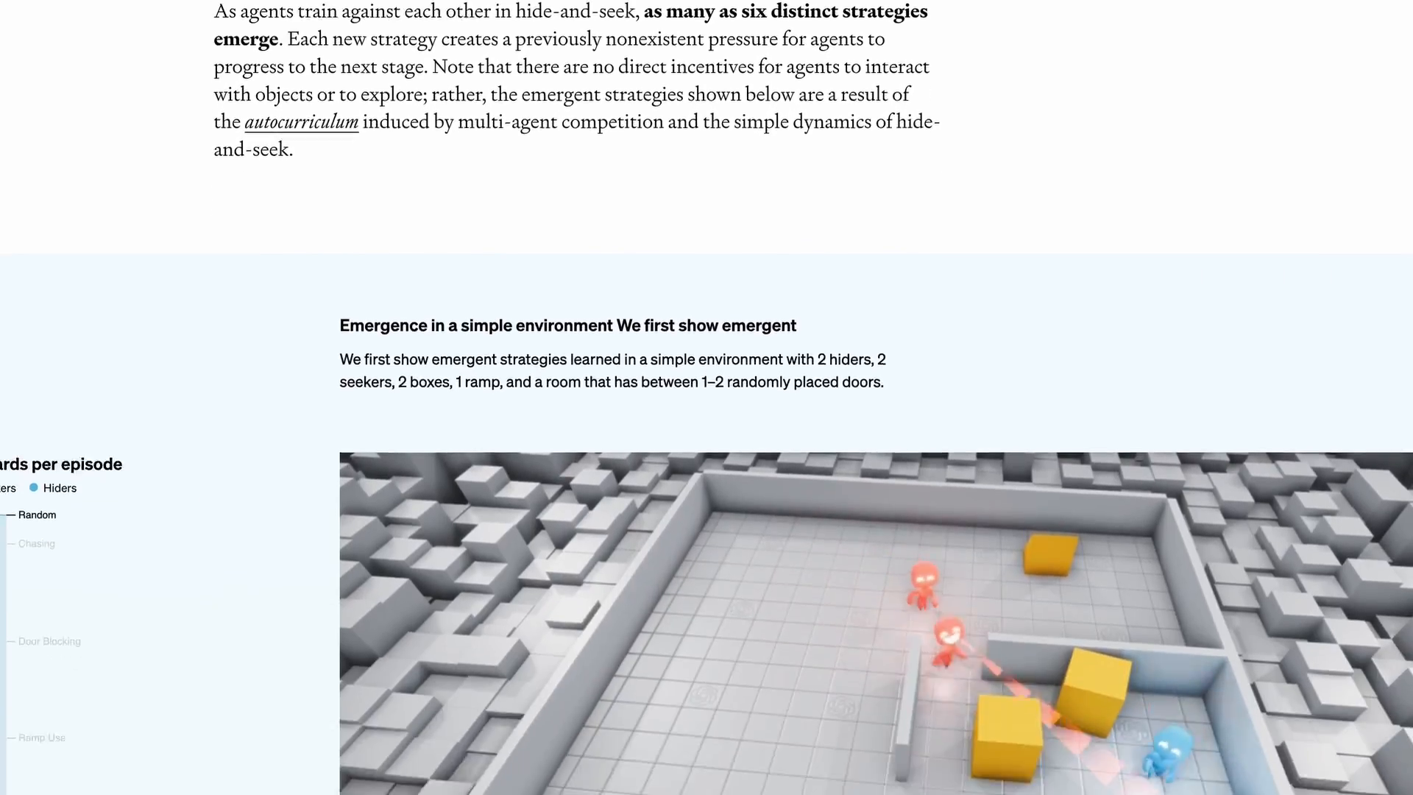
scroll("down", 3)
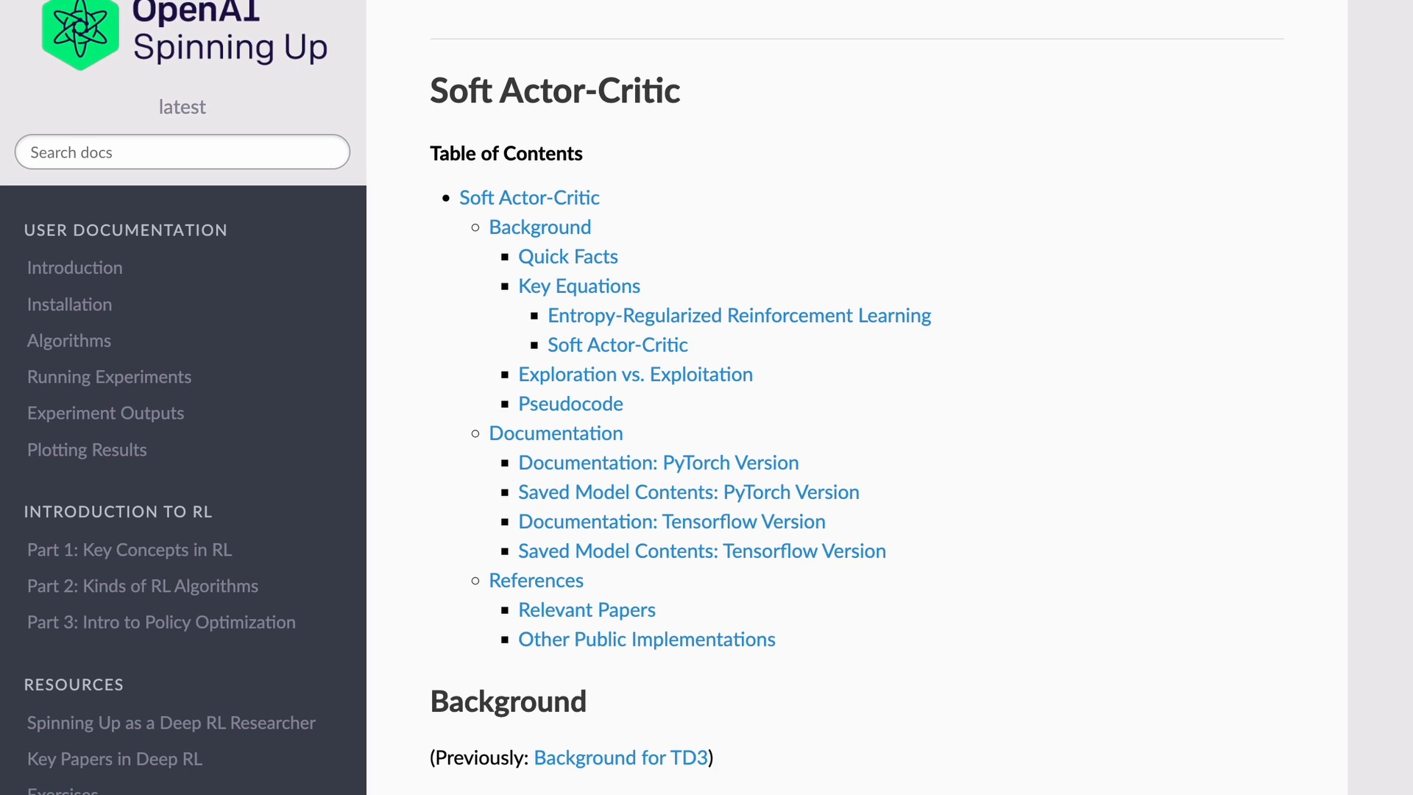
scroll("down", 3)
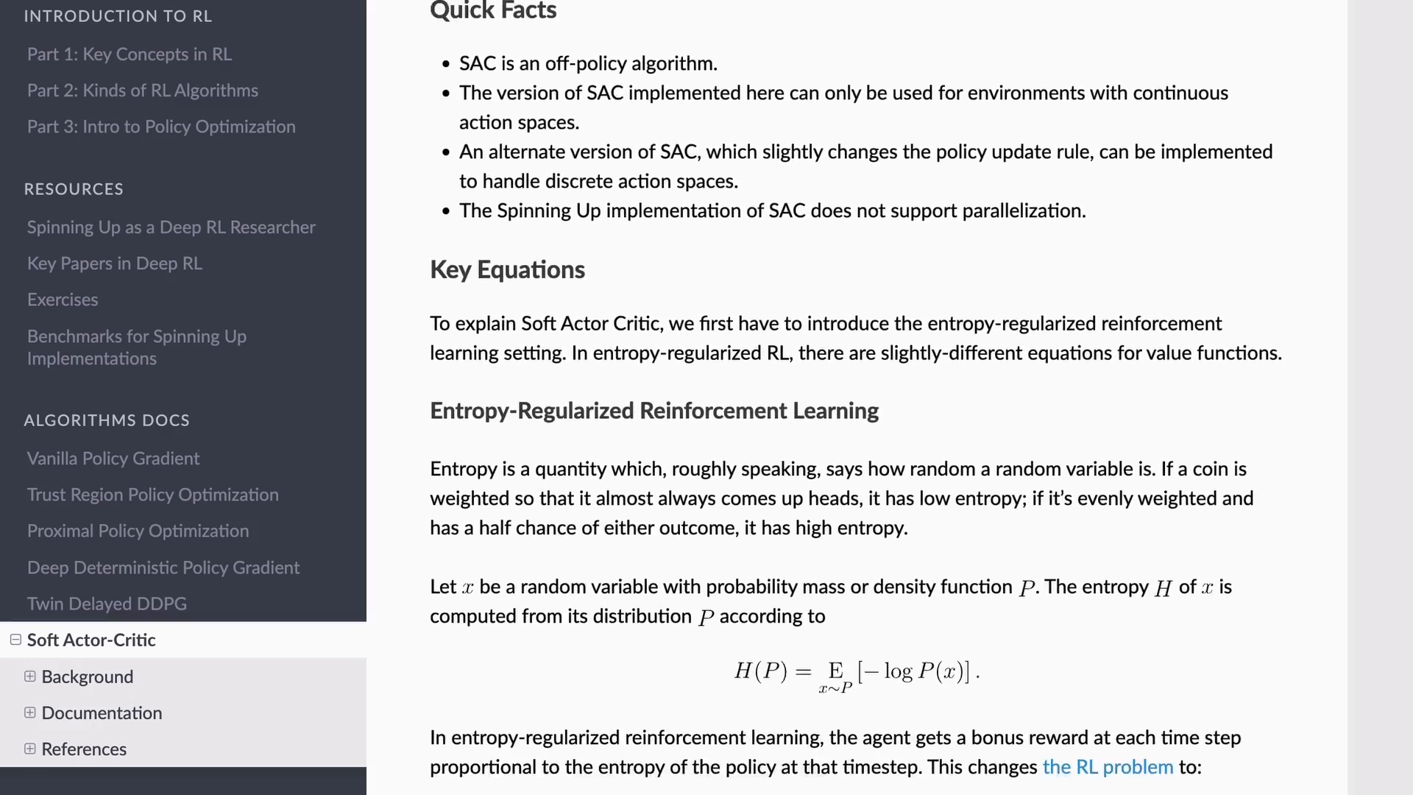
scroll("down", 3)
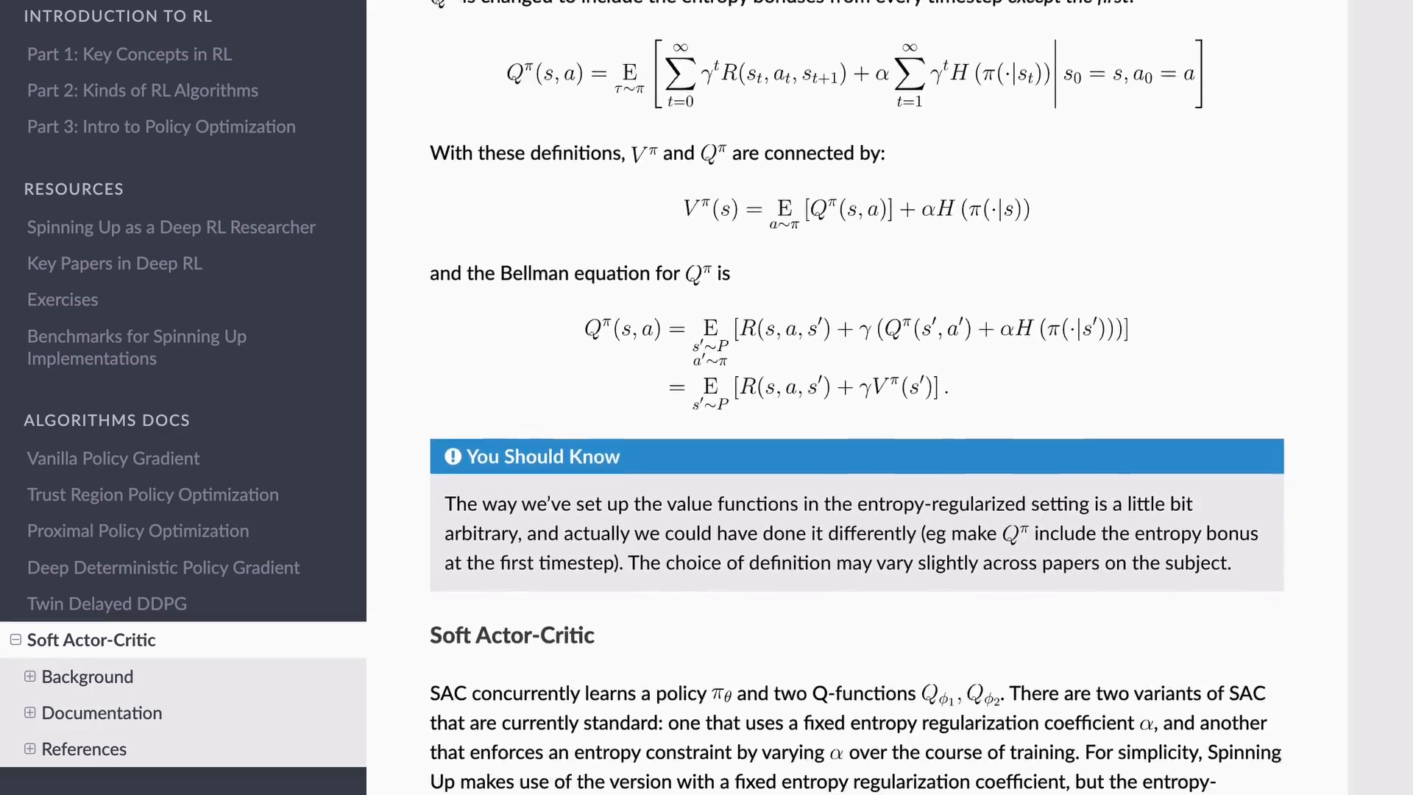
scroll("down", 3)
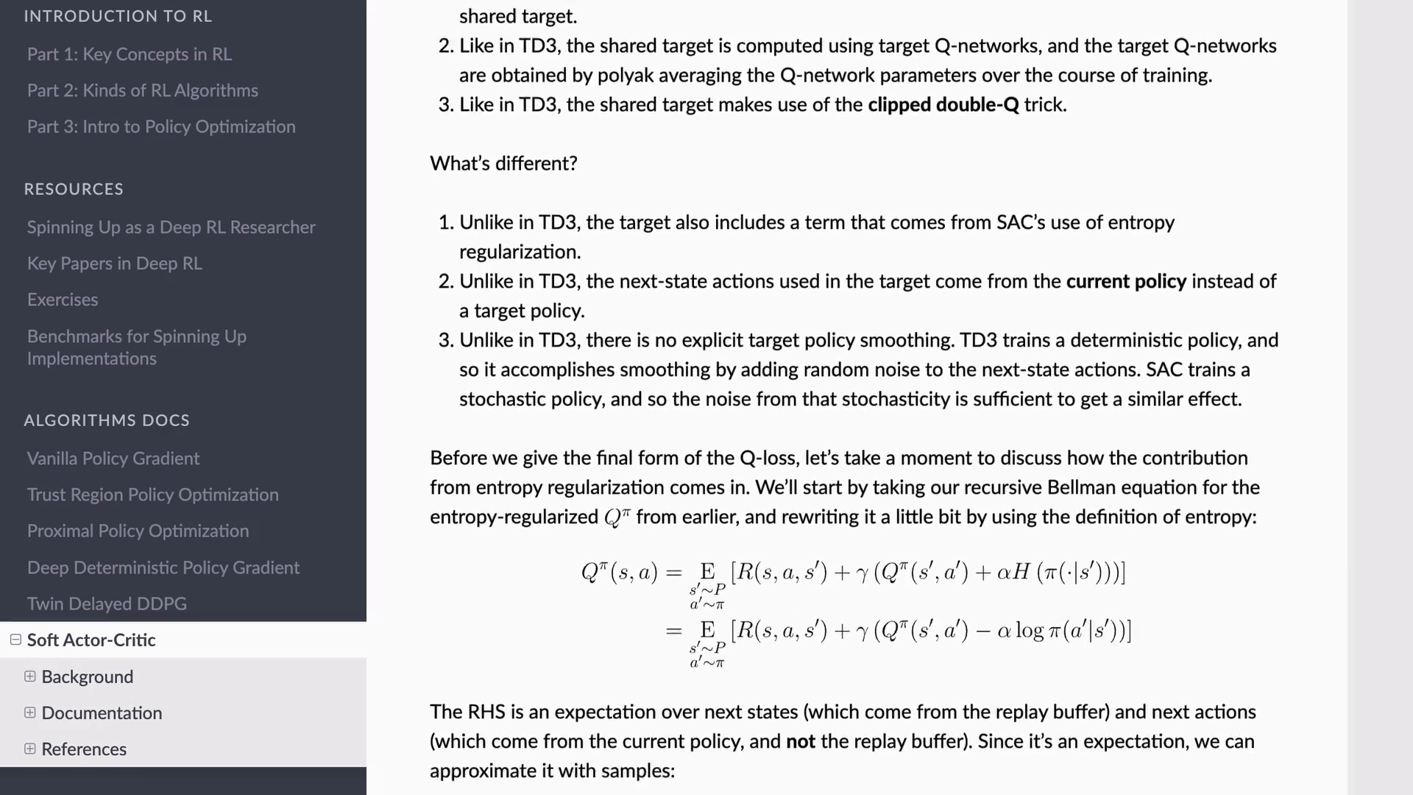